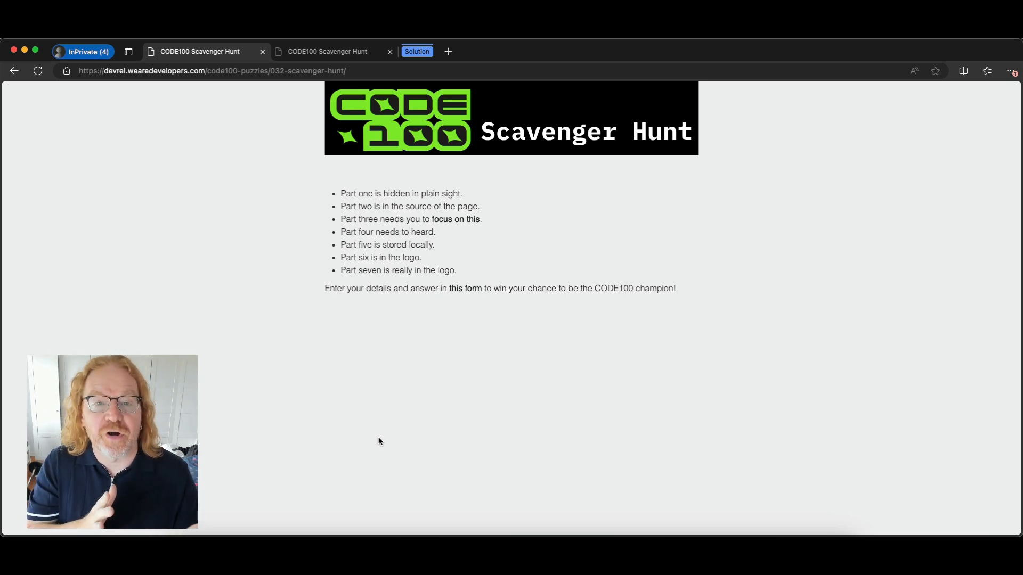
mouse_move(510, 370)
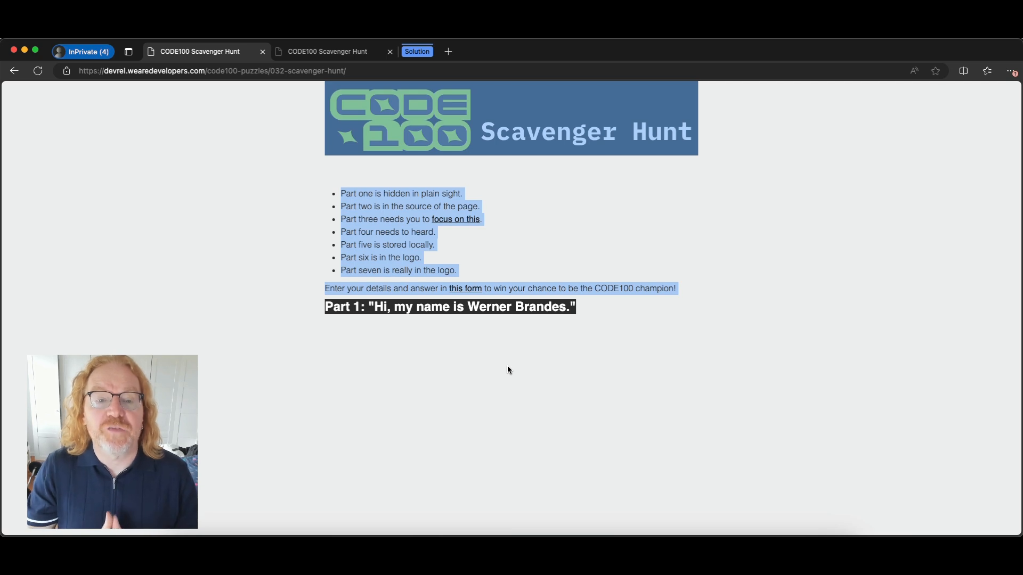
mouse_move(628, 311)
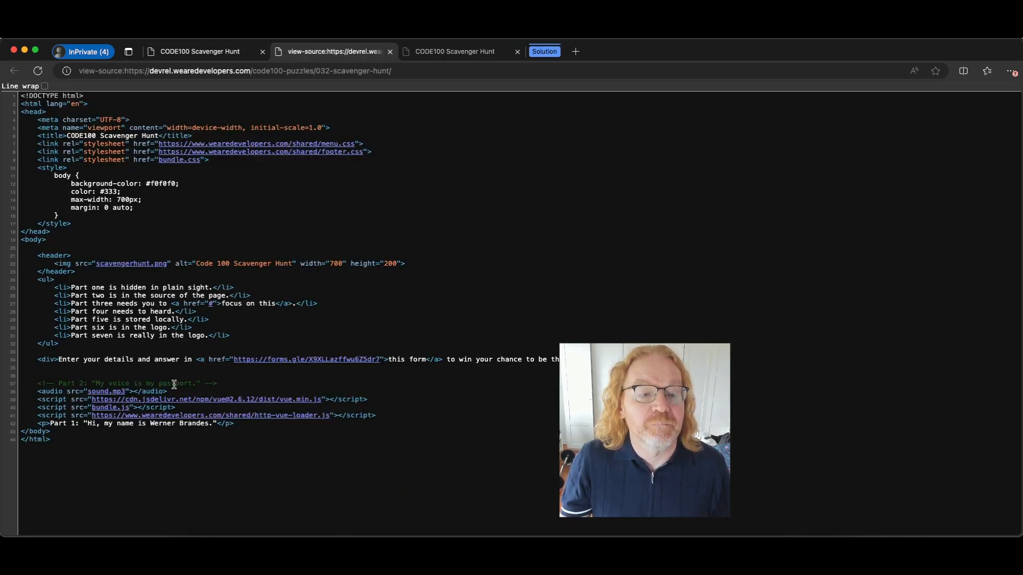
Select the Part 1 sentence on the page for copying.
left_click_drag(39, 382, 196, 382)
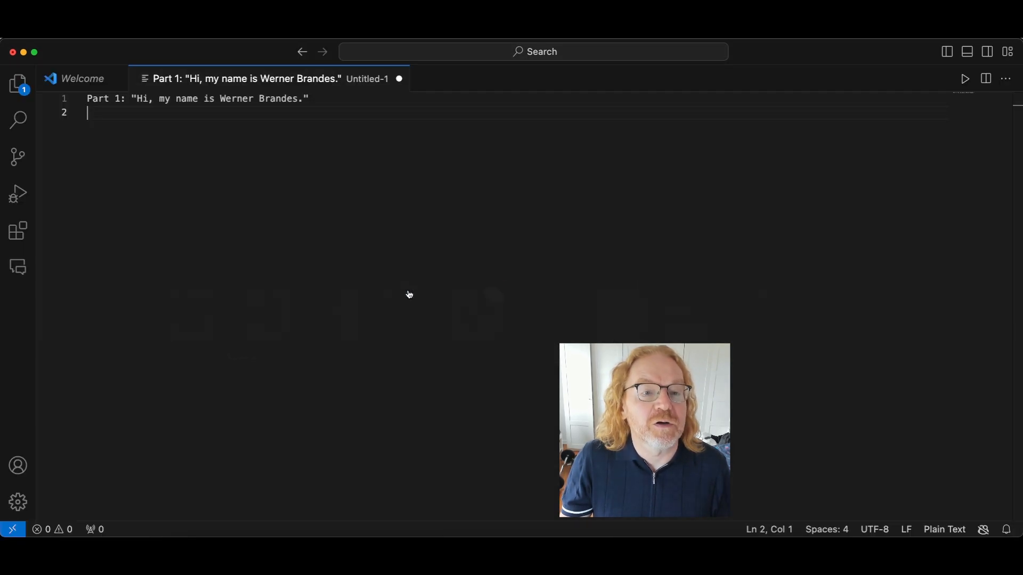
Begin the new untitled file with the Part 1 sentence on its first line.
type("\\P")
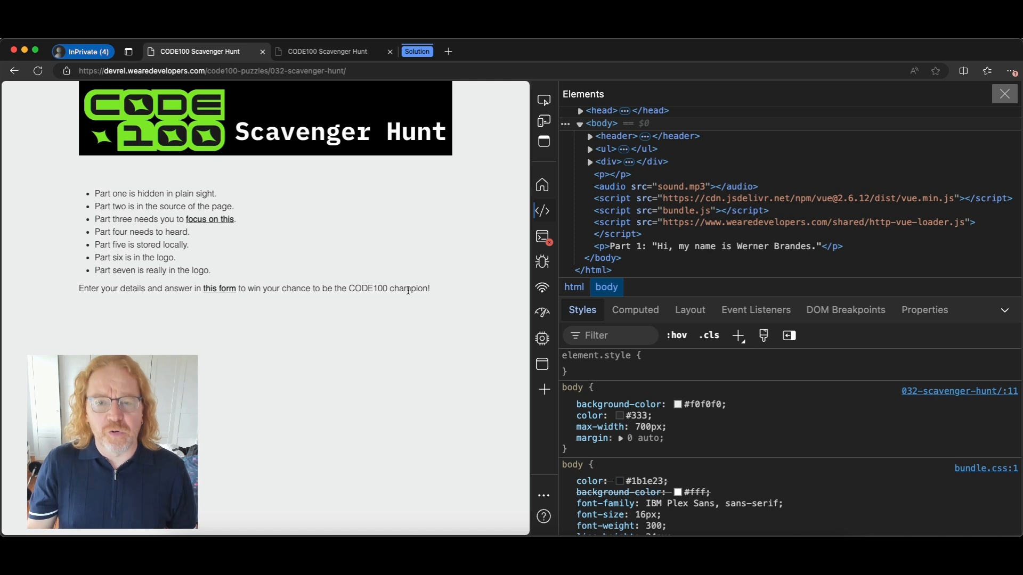
Follow the 'focus on this' link in the Part three clue.
left_click(210, 218)
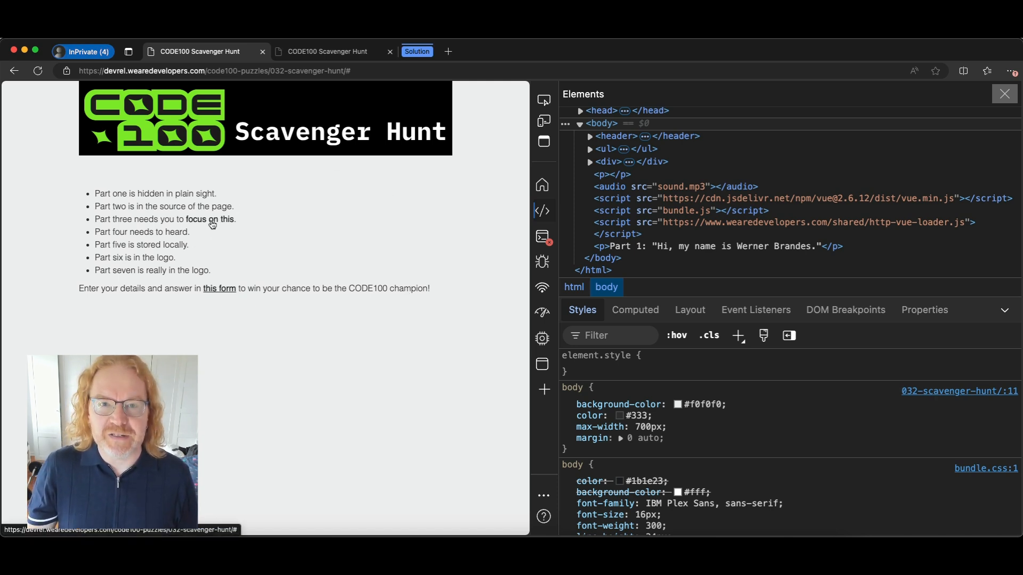
mouse_move(428, 193)
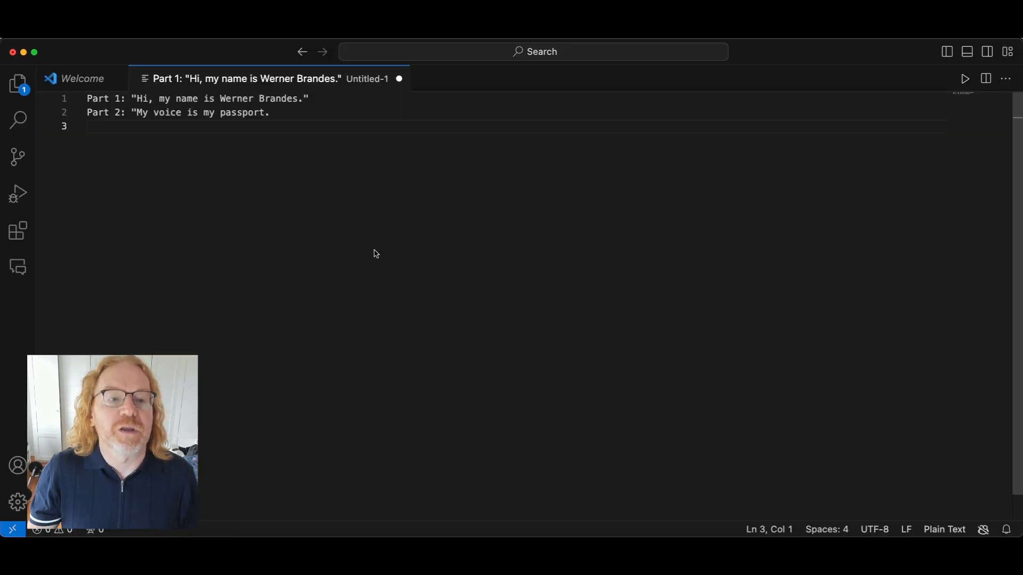
Add the Part 2 passport line and start the Part 3 line with "Verif.
type("Parr")
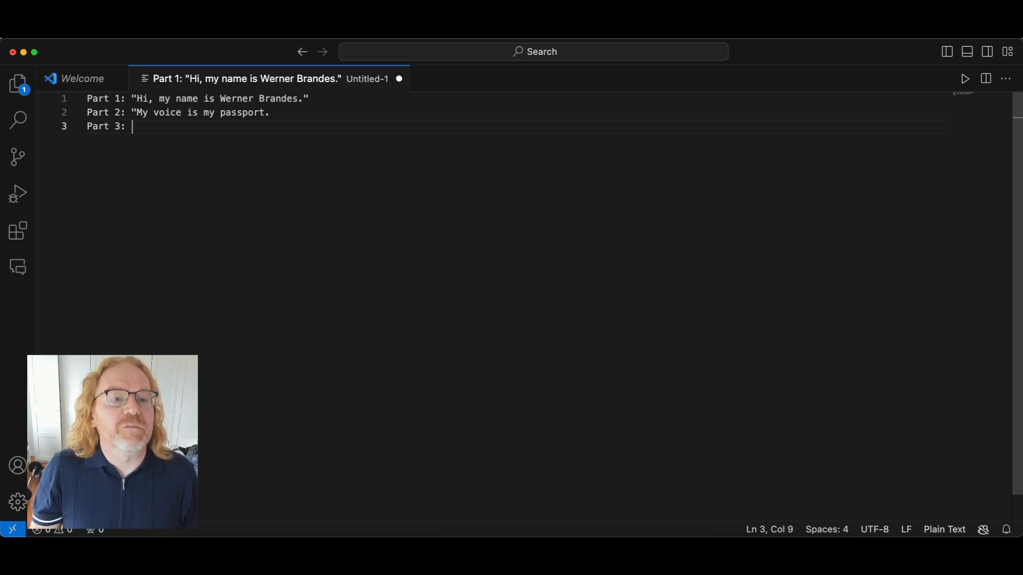
type("\"Verif")
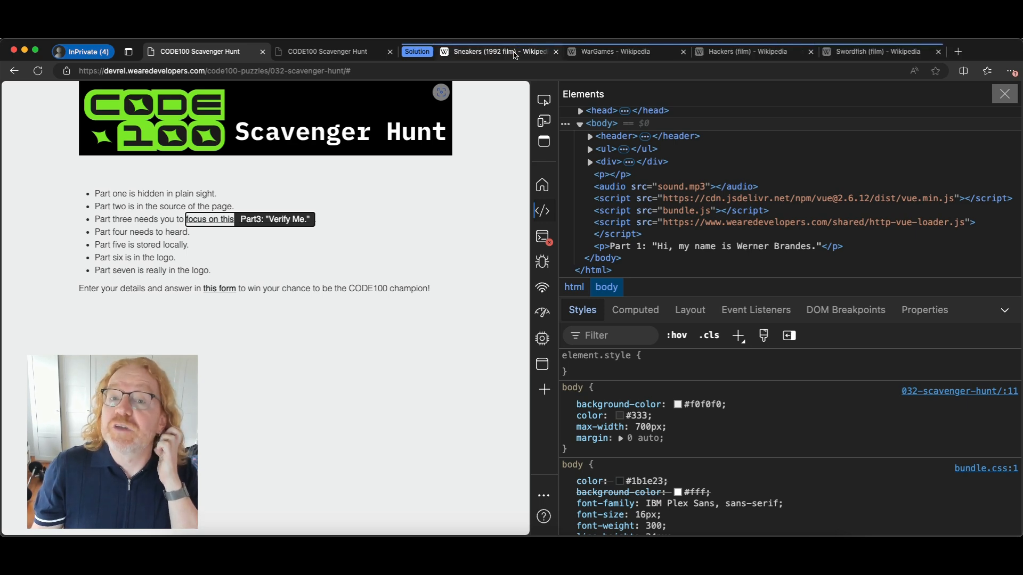
left_click(498, 51)
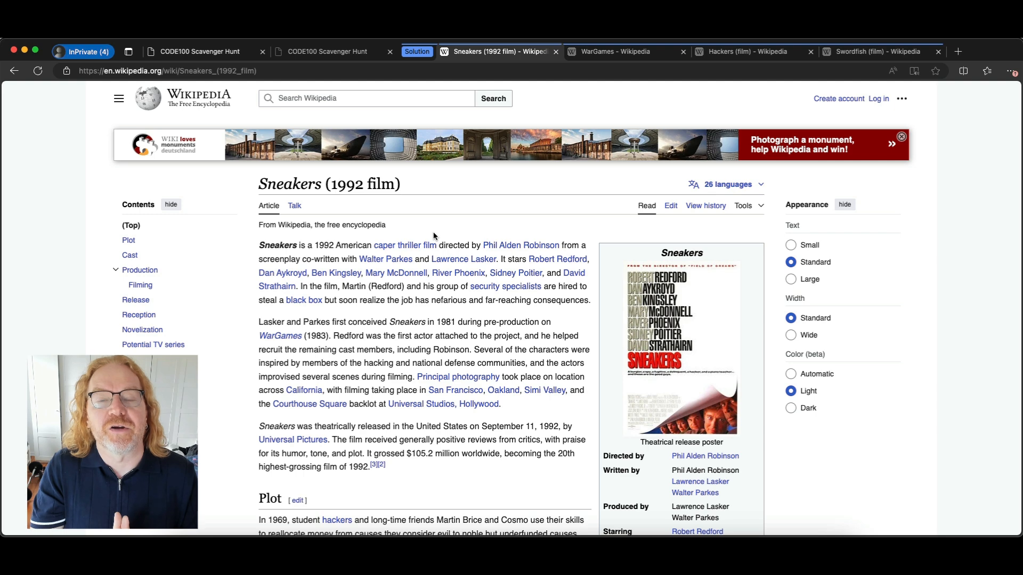
mouse_move(262, 105)
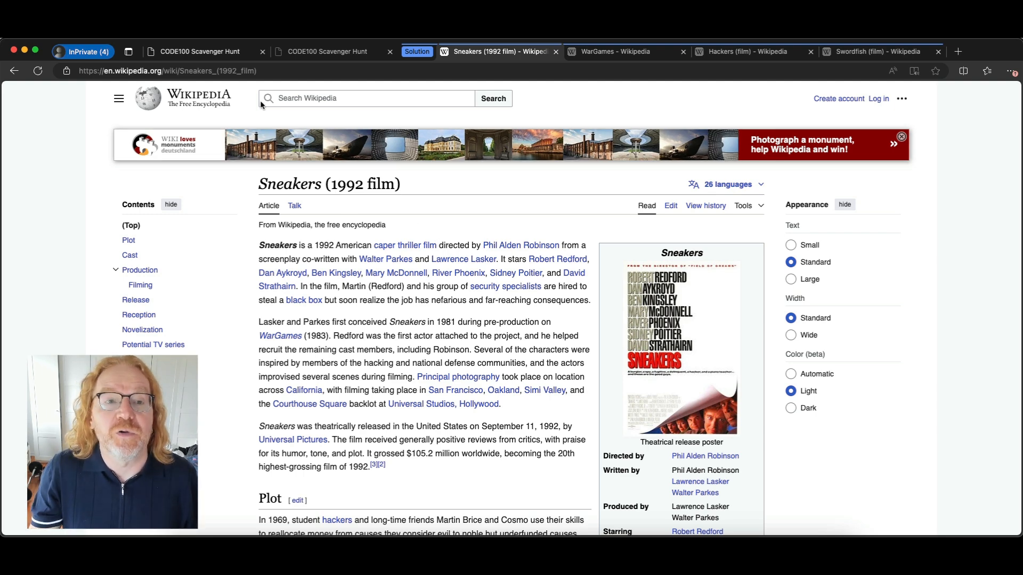
left_click(201, 51)
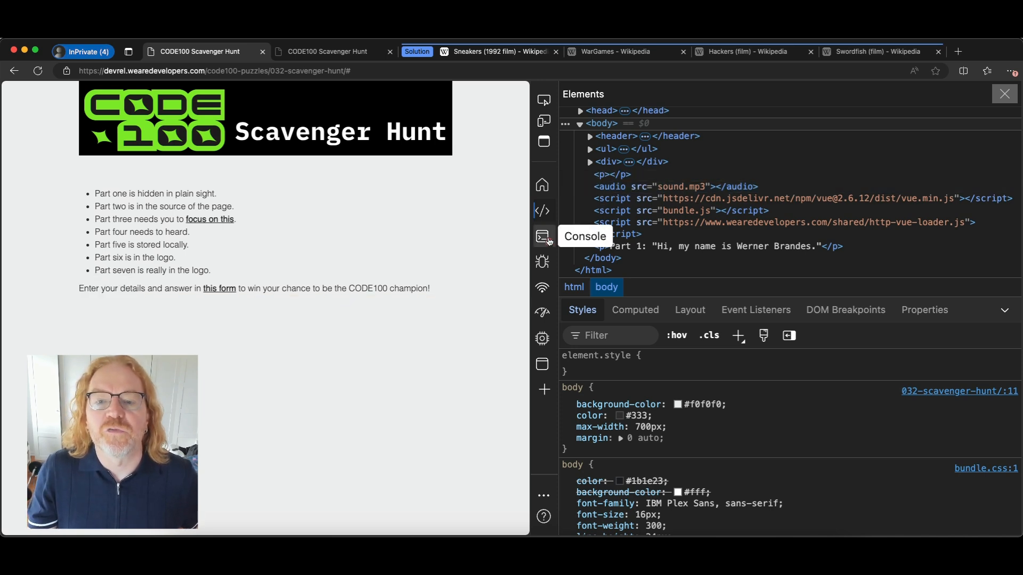
Make the hidden <audio> element show controls and play its clip.
left_click(542, 286)
type(" controls")
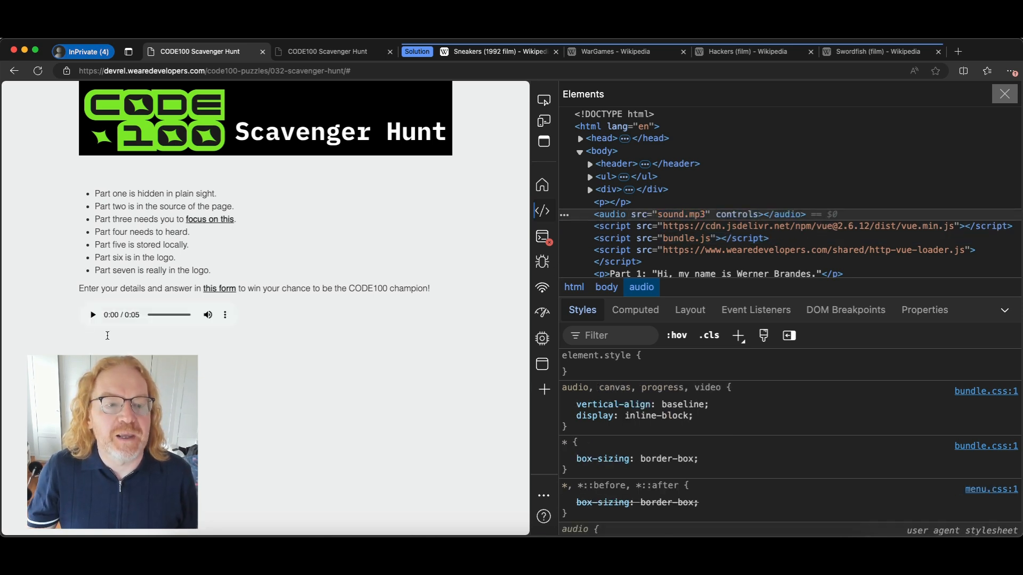
left_click(91, 315)
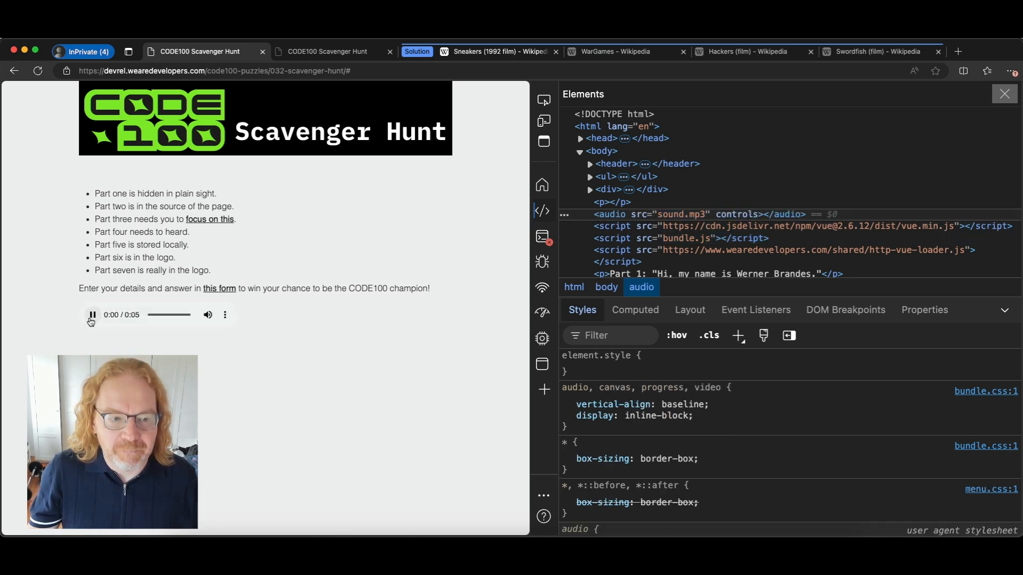
left_click(92, 315)
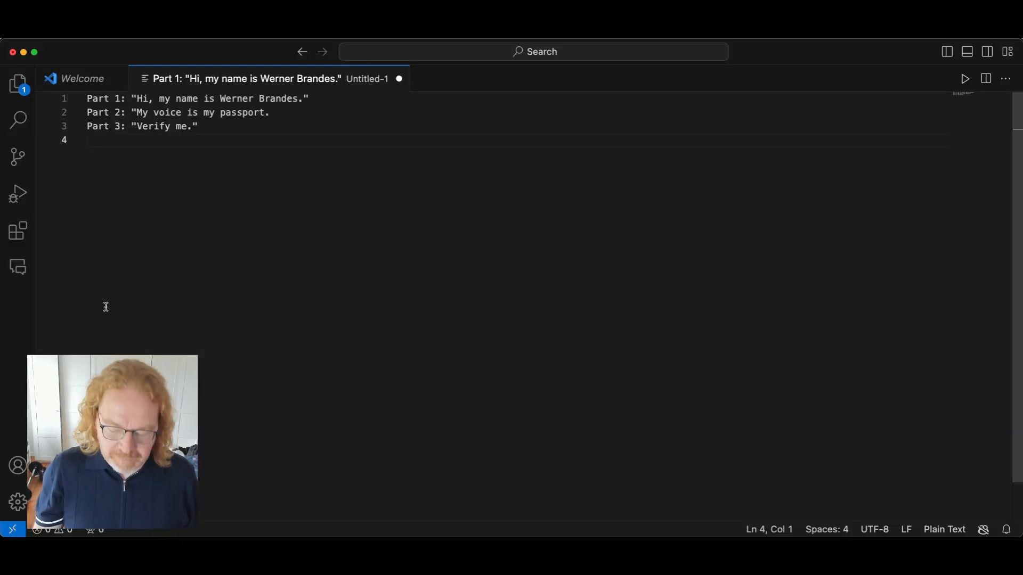
Write line 4 as 'Part 4: "I hacked the Gibson', fixing the Gibdson typo.
type("Part 4")
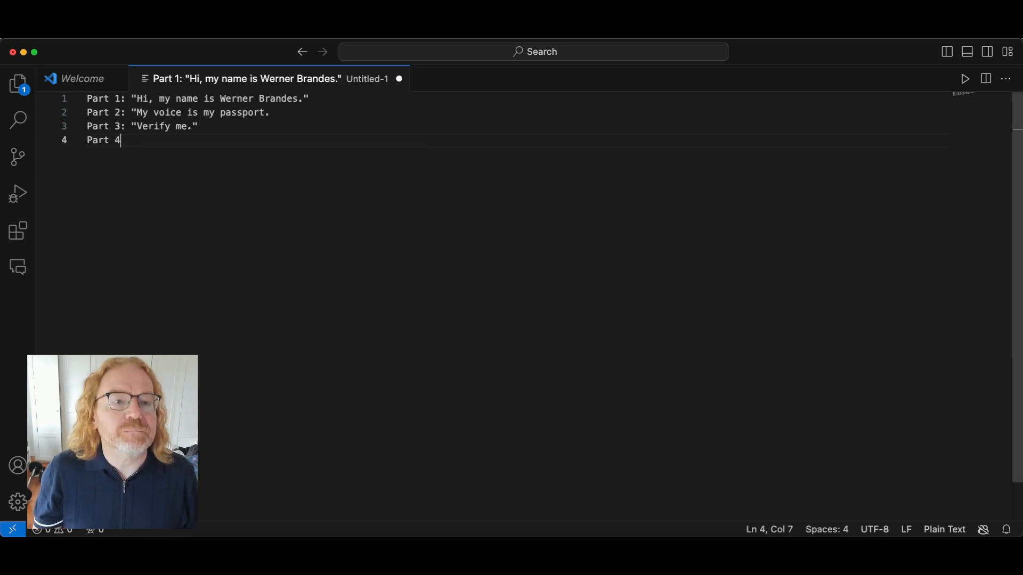
type(": \"")
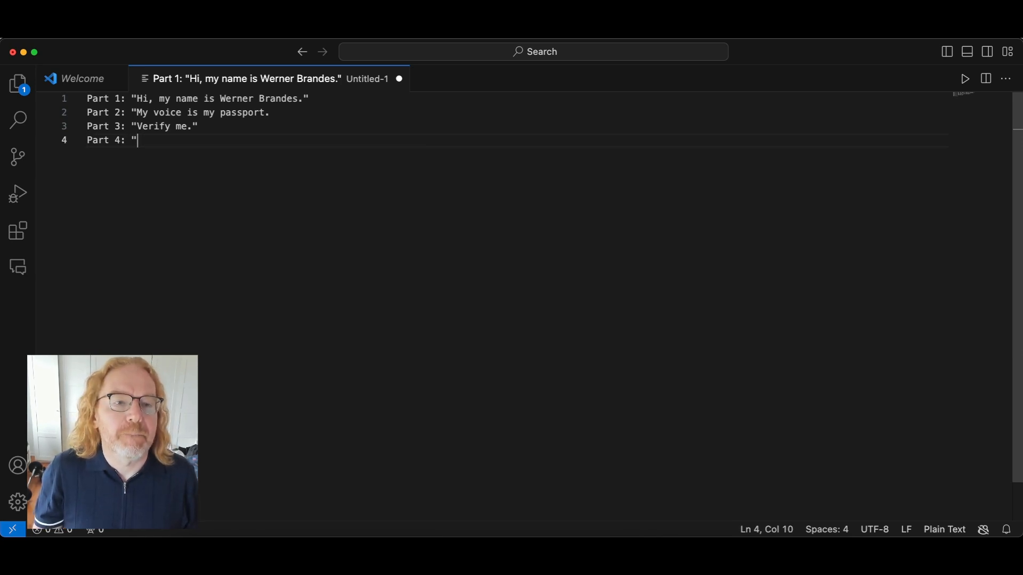
type("I hacke")
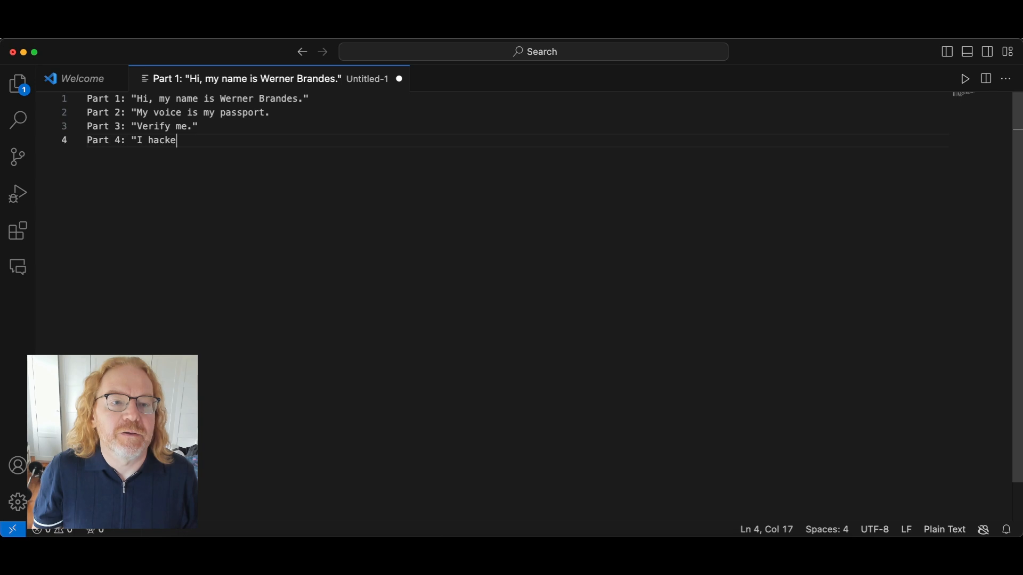
type("d the")
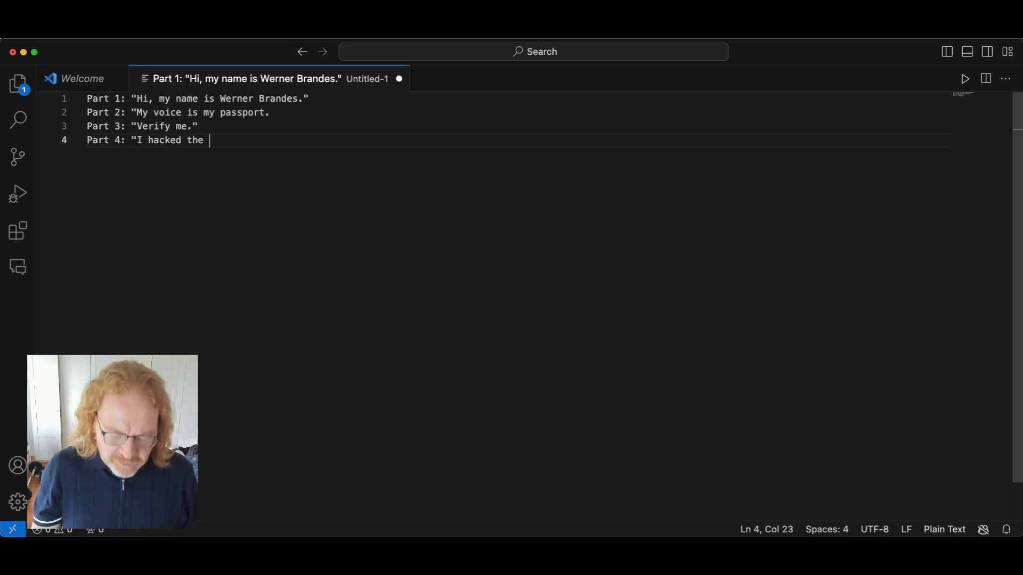
type("Gibdson")
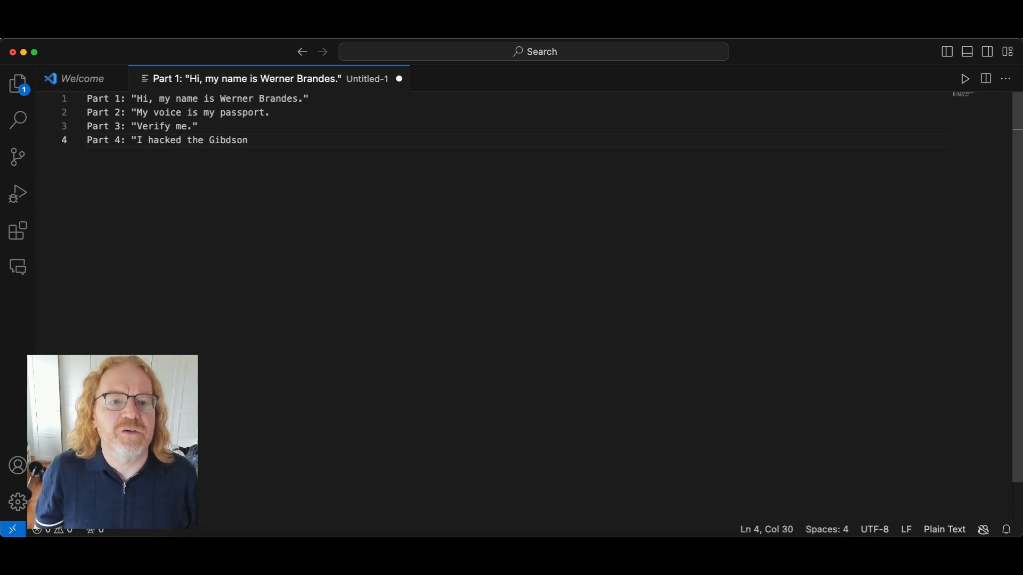
key("Backspace")
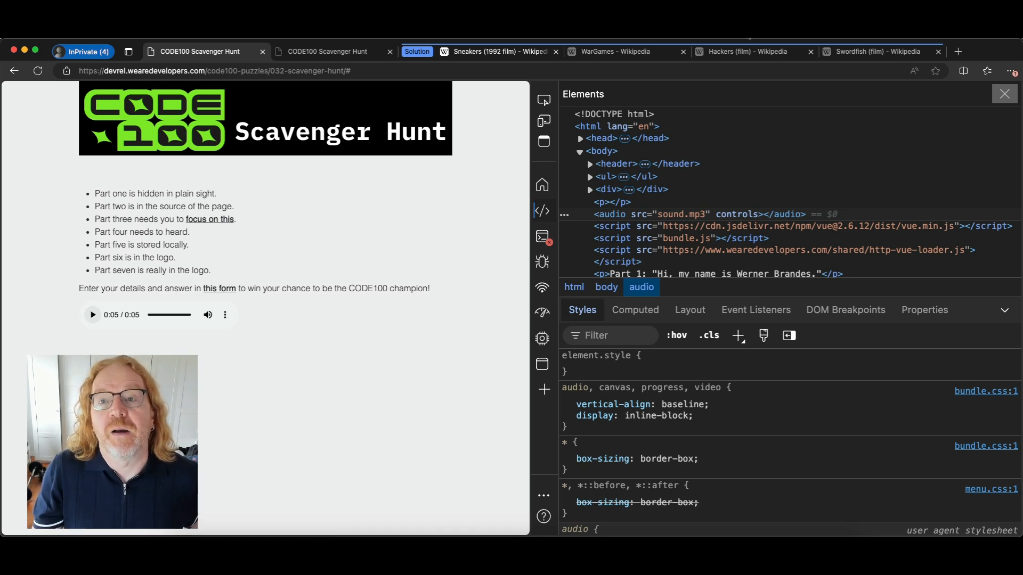
left_click(747, 51)
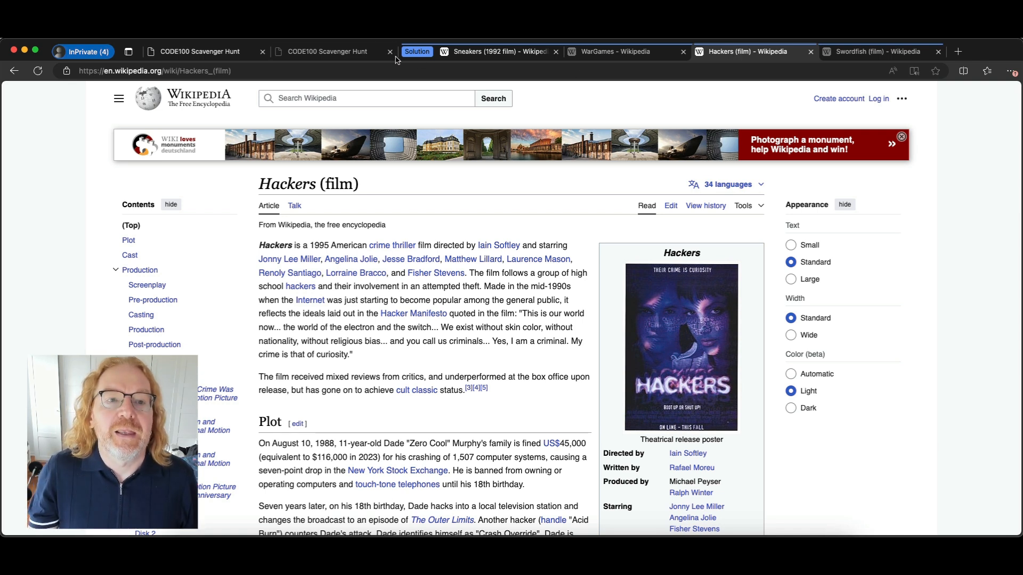
left_click(199, 51)
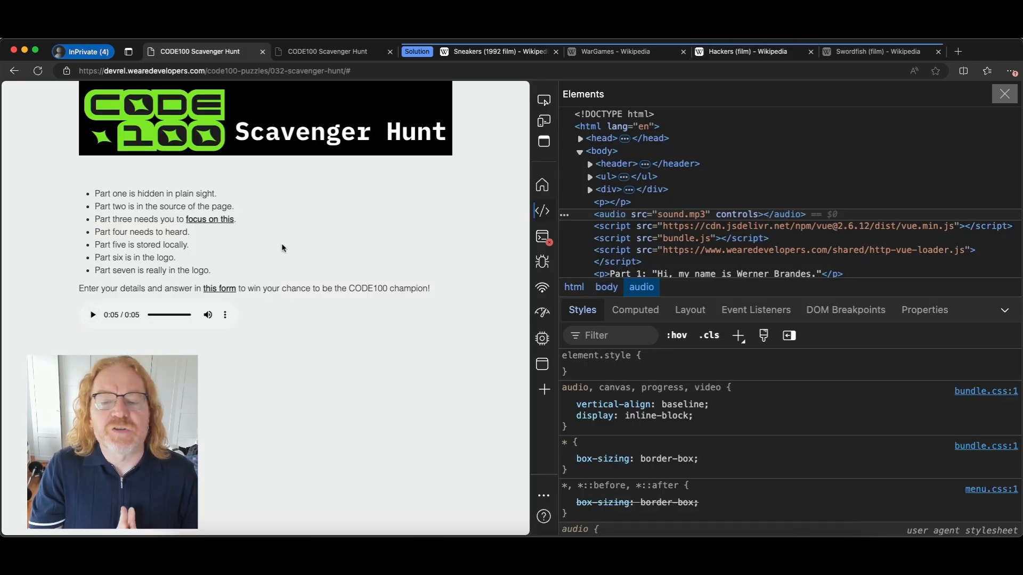
mouse_move(281, 247)
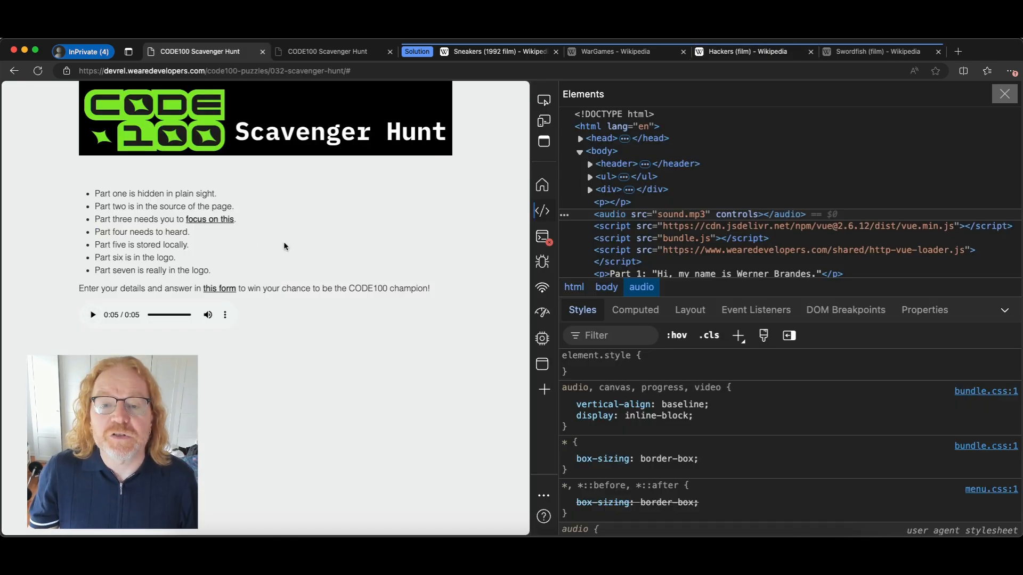
mouse_move(544, 338)
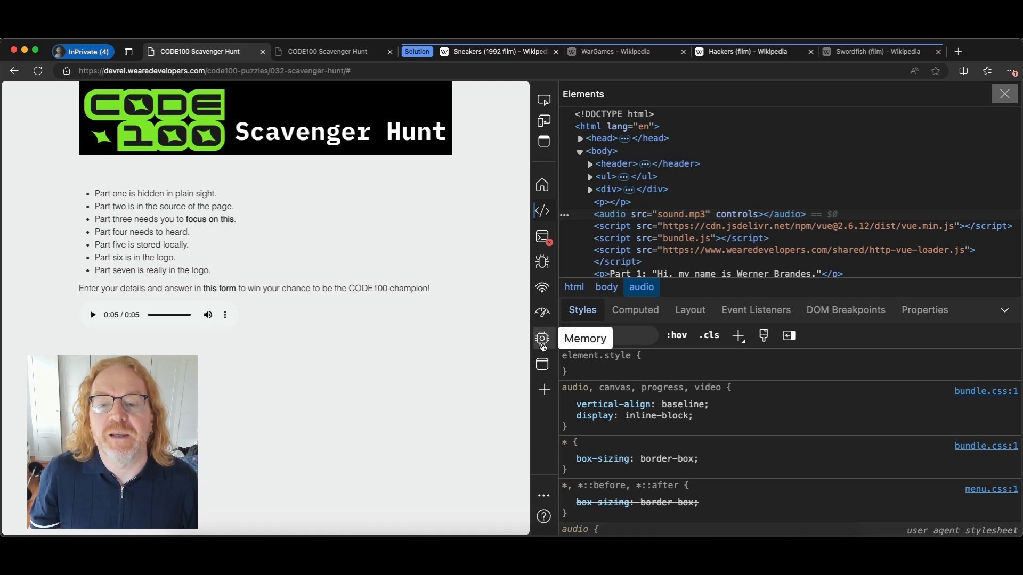
Show Local storage for devrel.wearedevelopers.com in the Application panel, revealing the Part5 entry.
left_click(543, 338)
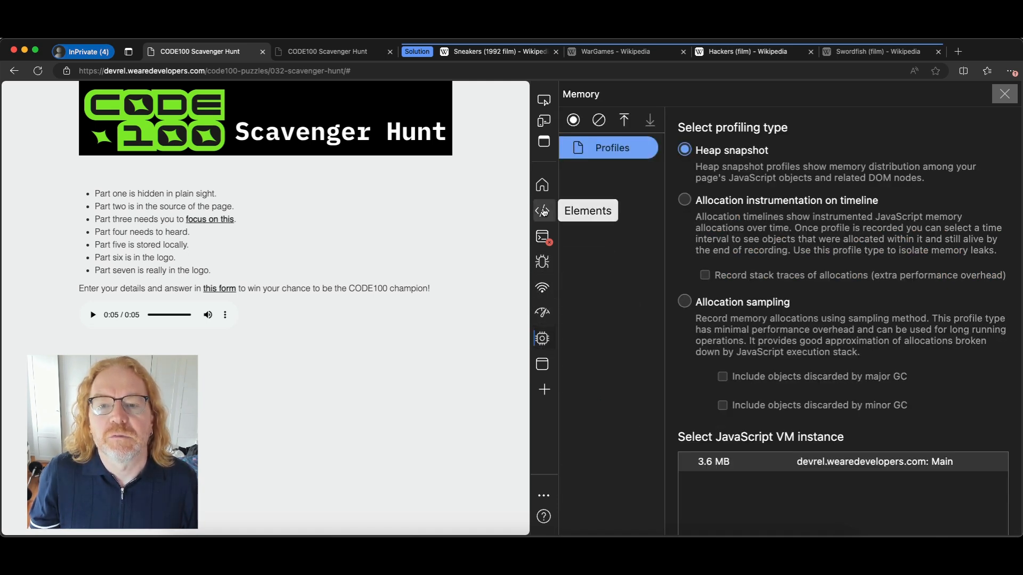
left_click(543, 211)
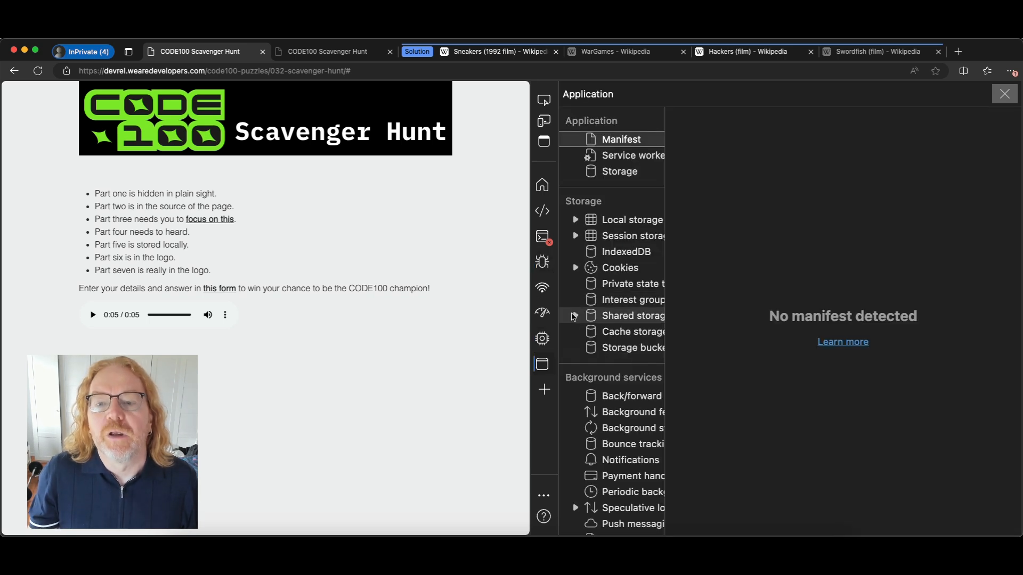
left_click(632, 220)
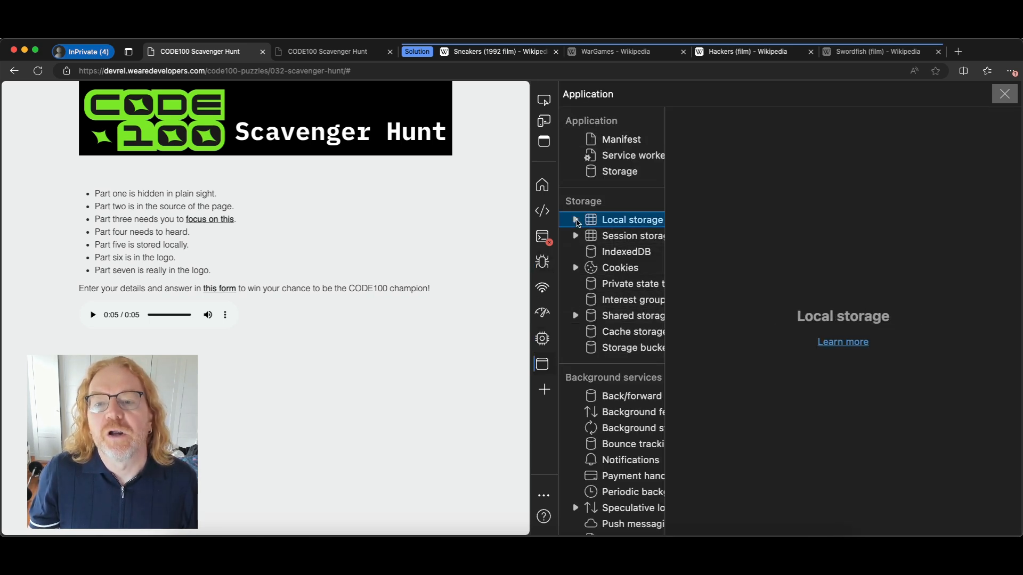
left_click(576, 220)
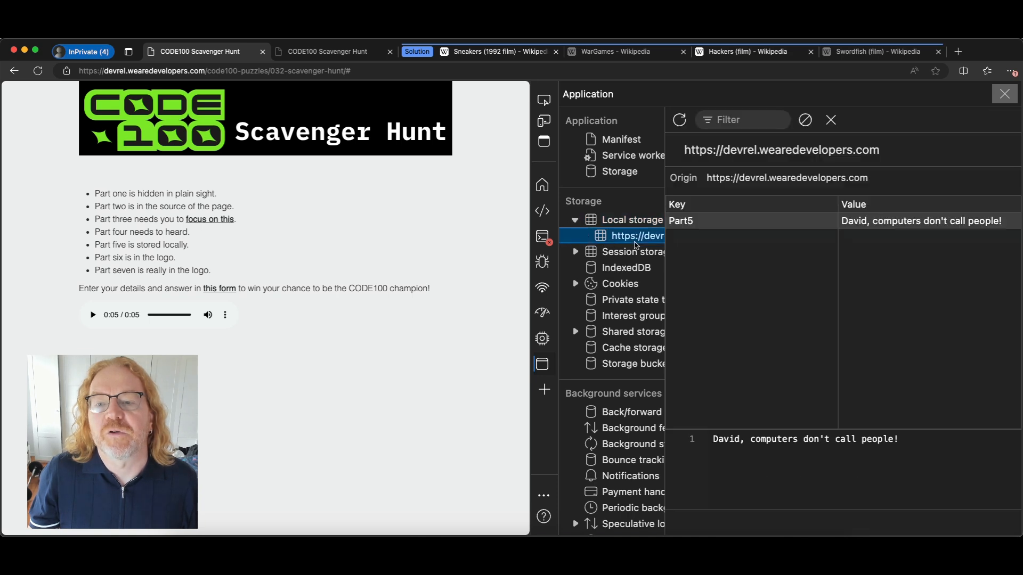
mouse_move(930, 218)
type("P")
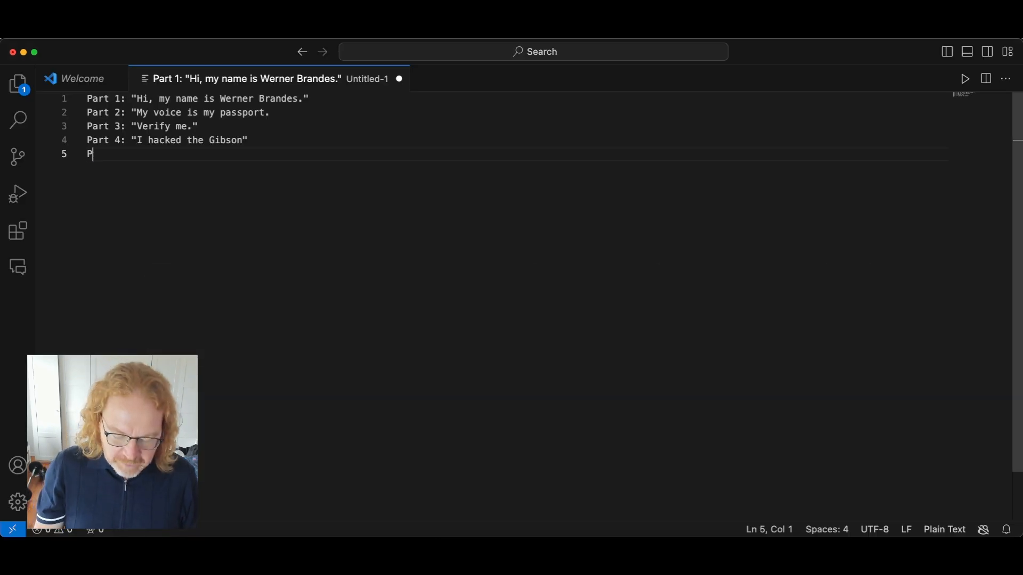
Write line 5 as 'Part 5: David, computers don't call people!'.
type("art 5:")
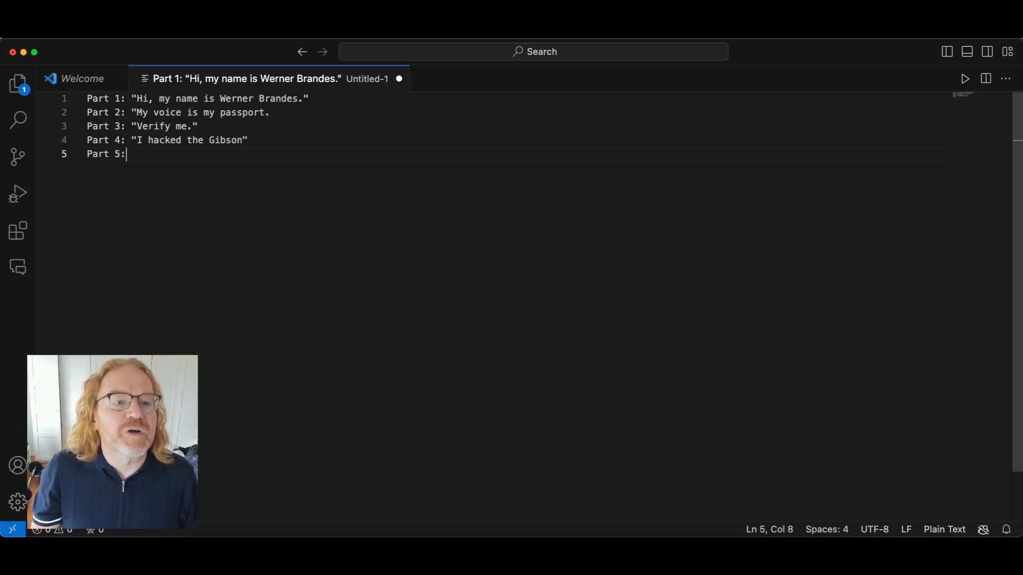
type("David, computers don't call people!")
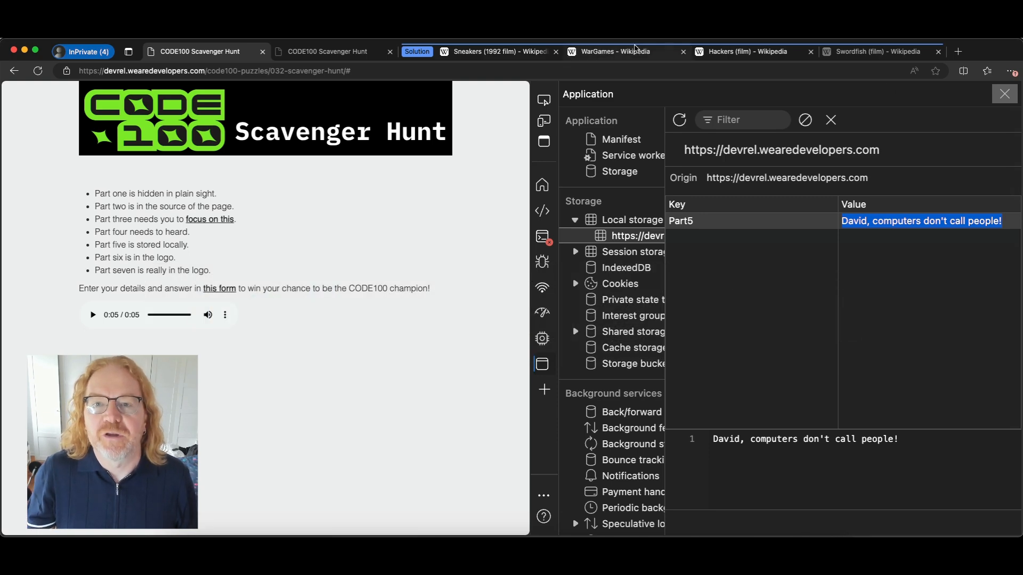
Switch to the WarGames – Wikipedia tab showing the 1983 film article.
left_click(626, 51)
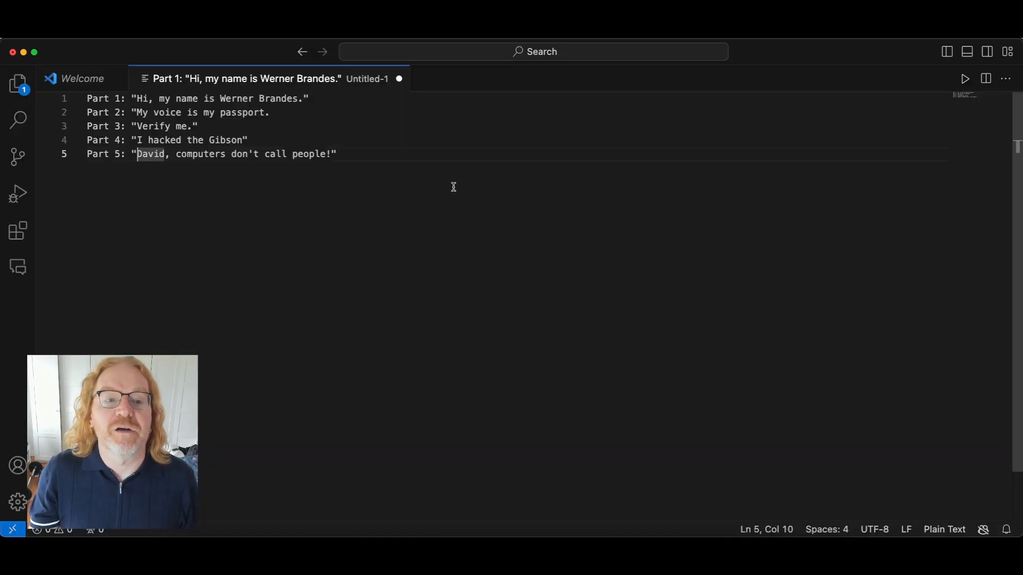
left_click(338, 156)
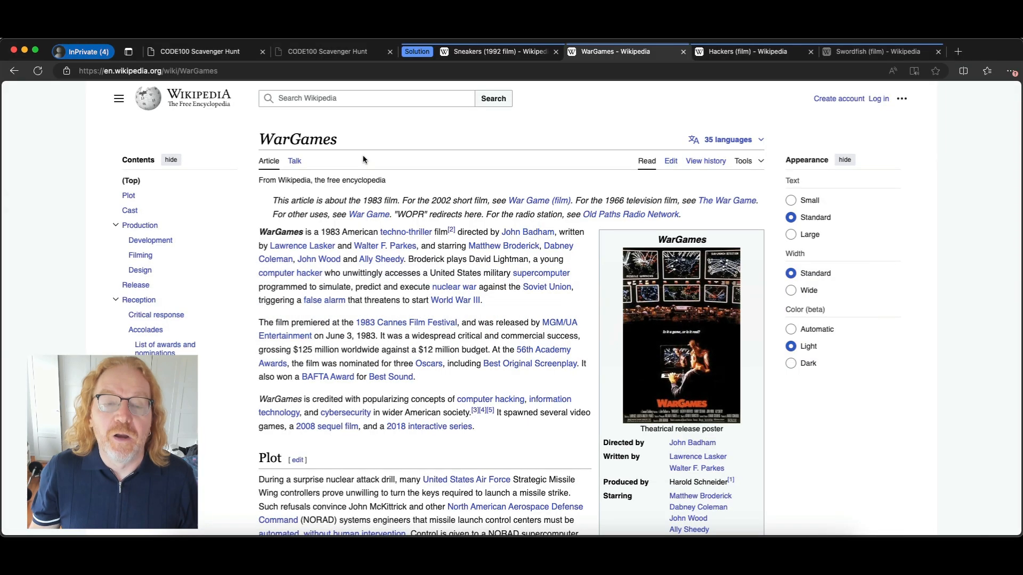
mouse_move(367, 152)
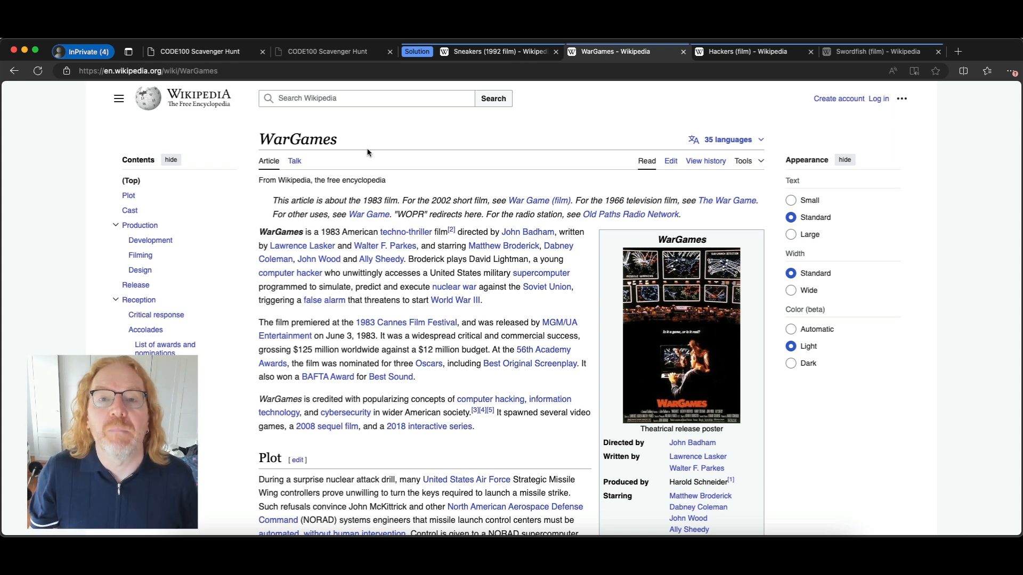
Switch back to the CODE100 Scavenger Hunt tab with the Part5 local storage entry.
left_click(199, 51)
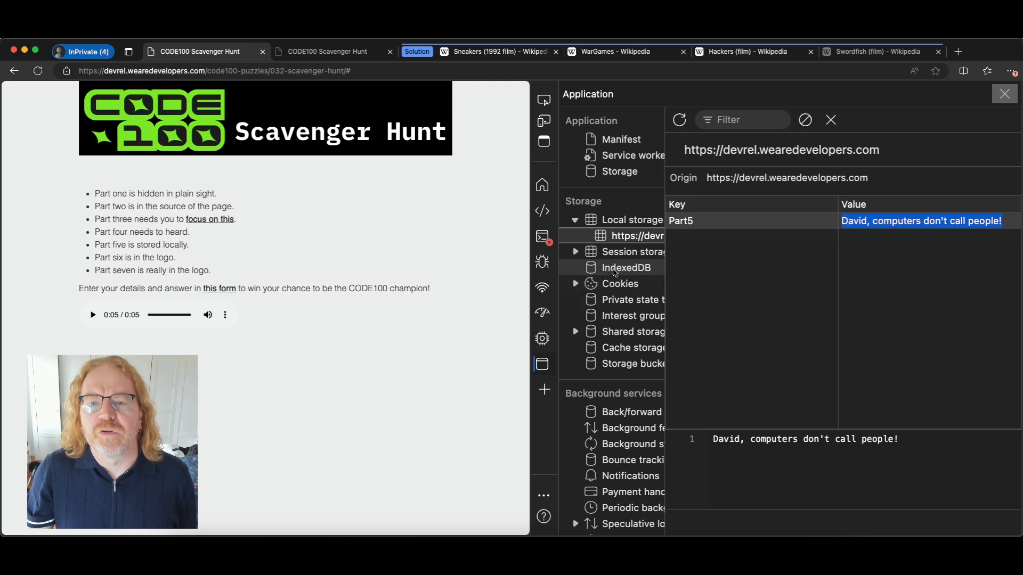
Switch to the Console panel and start entering 'loc' at the prompt.
left_click(543, 236)
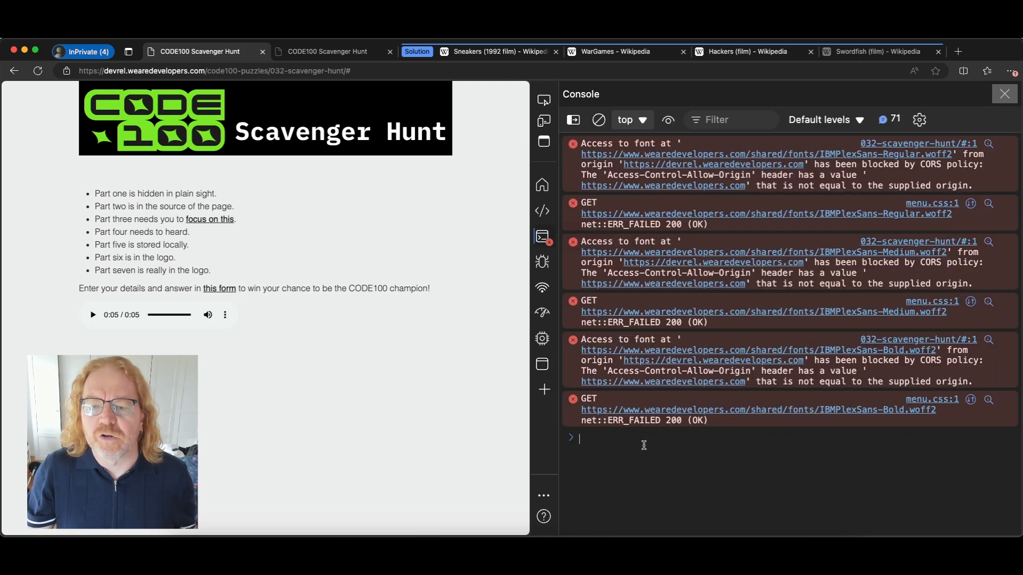
type("loc")
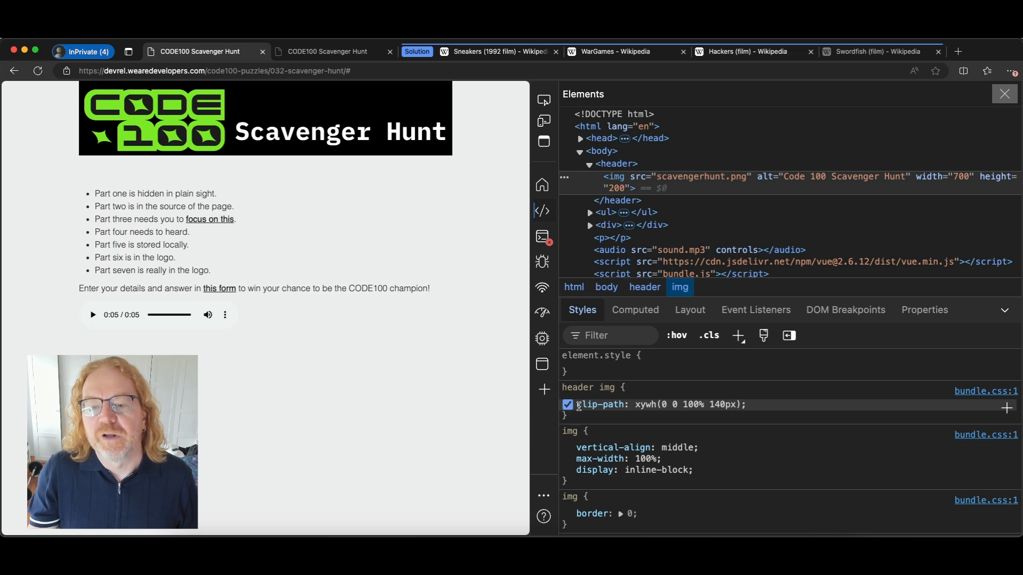
Disable the header logo's clip-path to reveal Part6 "Misdirection." and open the logo image in a new tab.
left_click(566, 405)
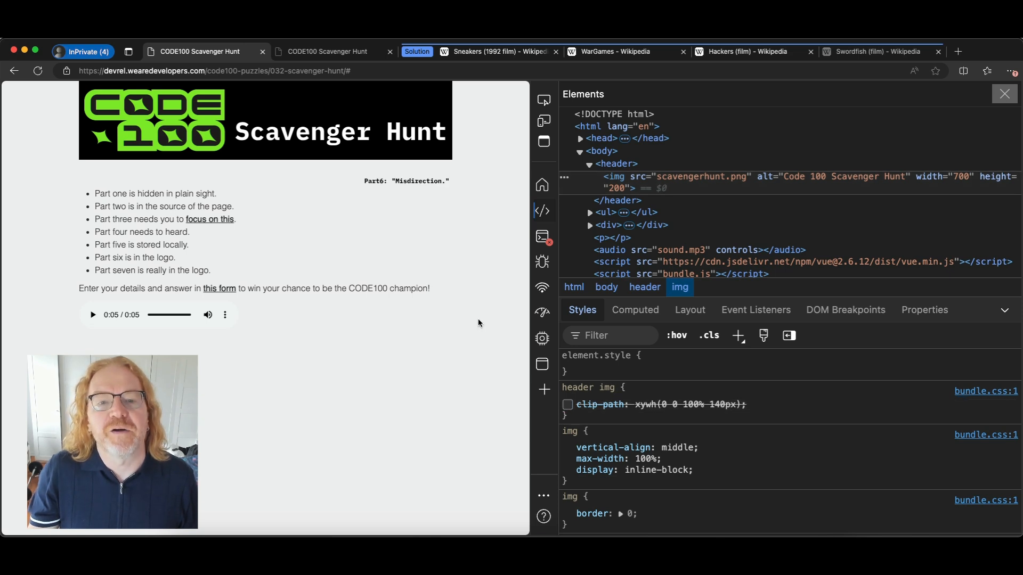
mouse_move(487, 180)
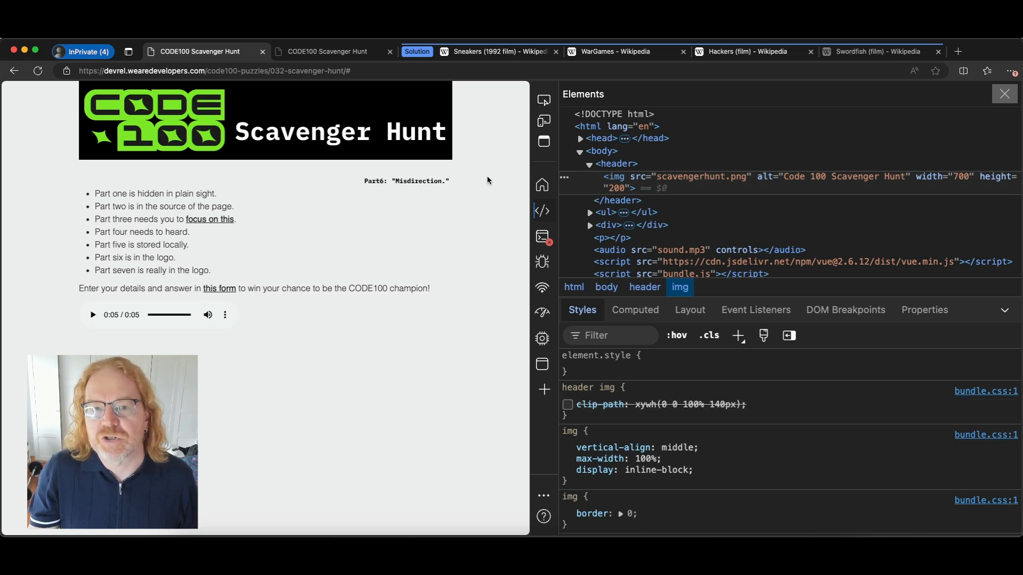
right_click(154, 121)
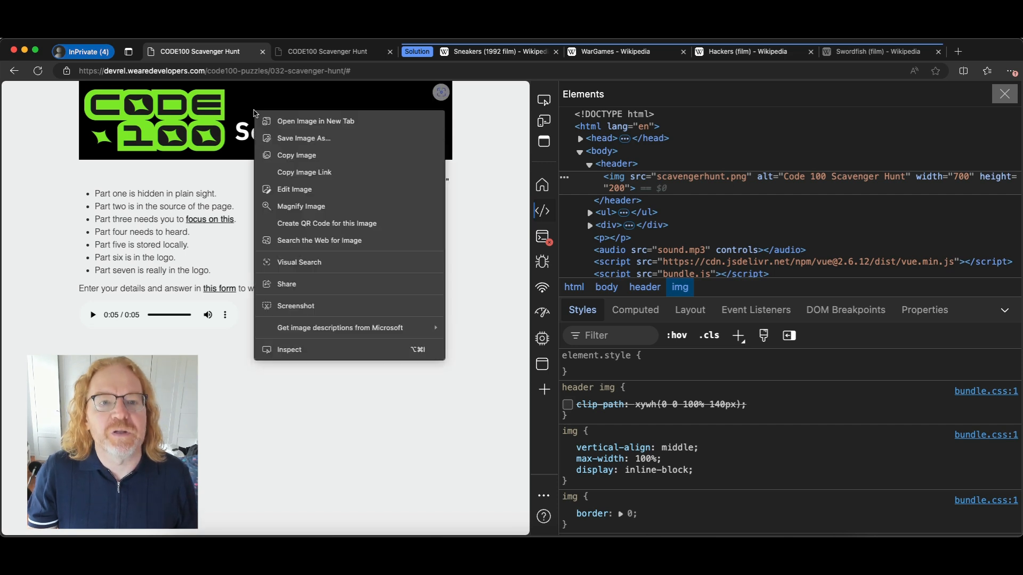
left_click(316, 120)
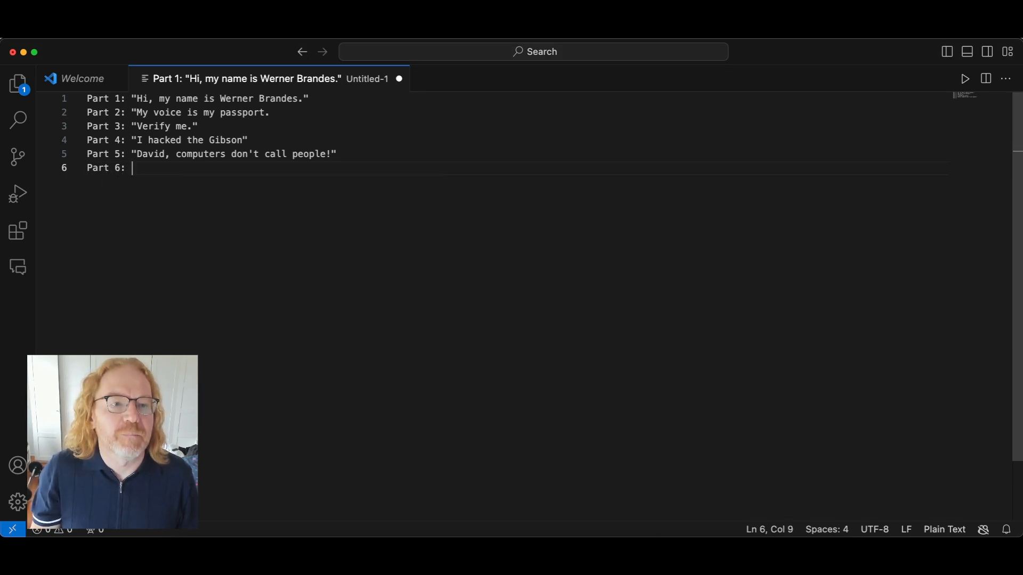
Complete line 6 with "Misdirection." and start a 'Part 7' line.
type("\"Mis")
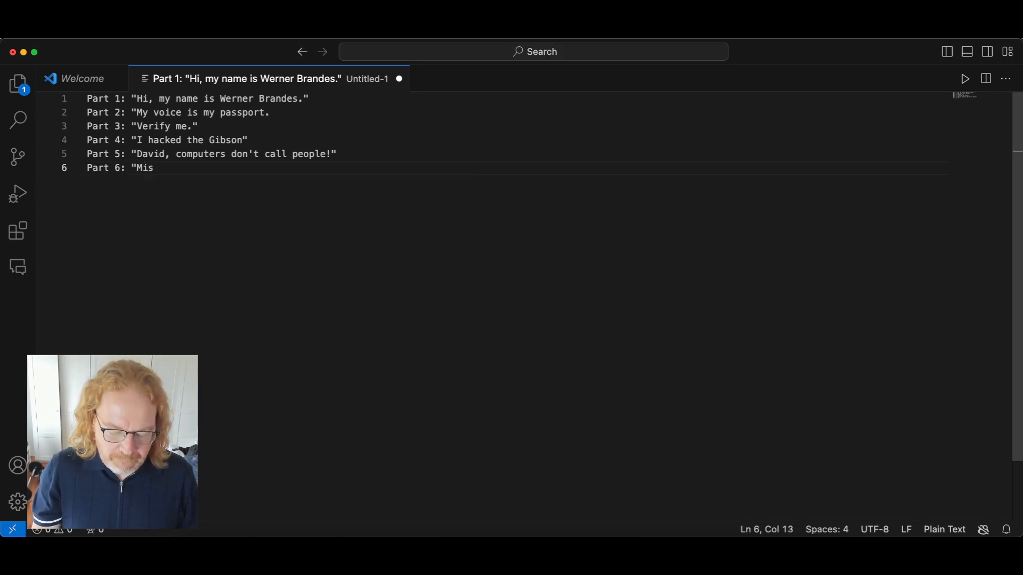
type("direction.")
type("Pa")
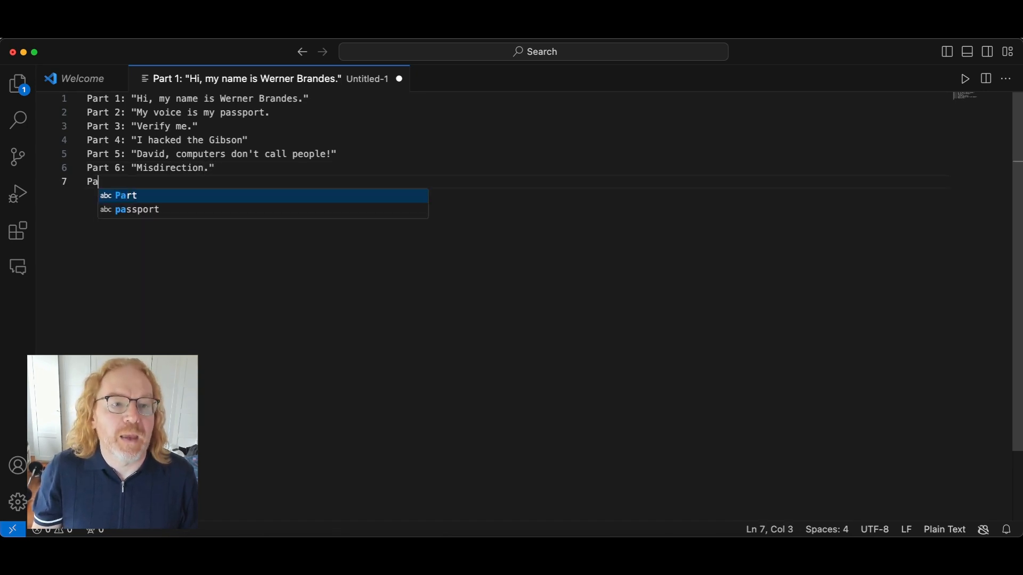
type("rt 7")
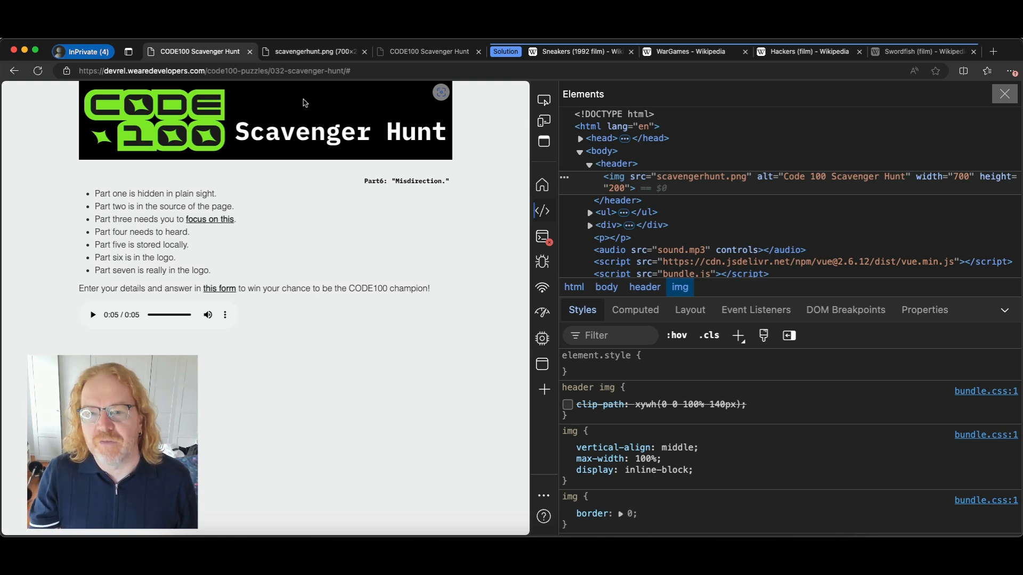
mouse_move(542, 287)
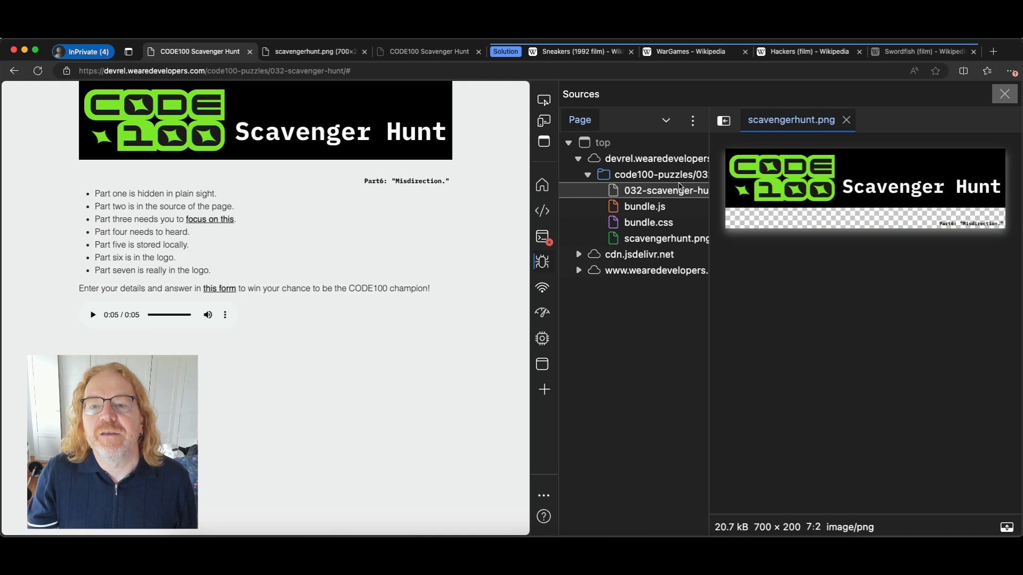
Preview scavengerhunt.png in Sources and save the logo image into the demos folder.
left_click(665, 238)
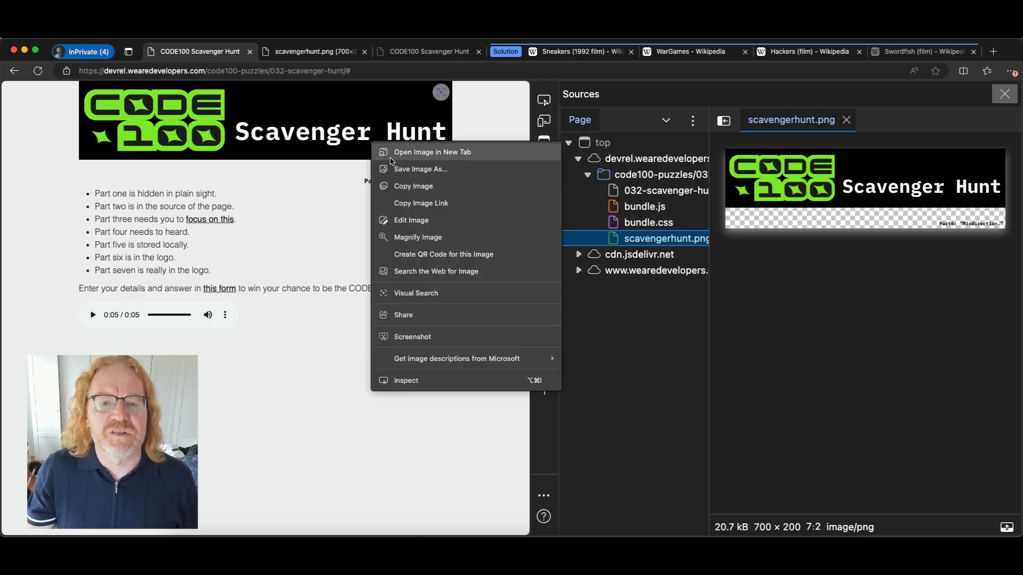
left_click(420, 169)
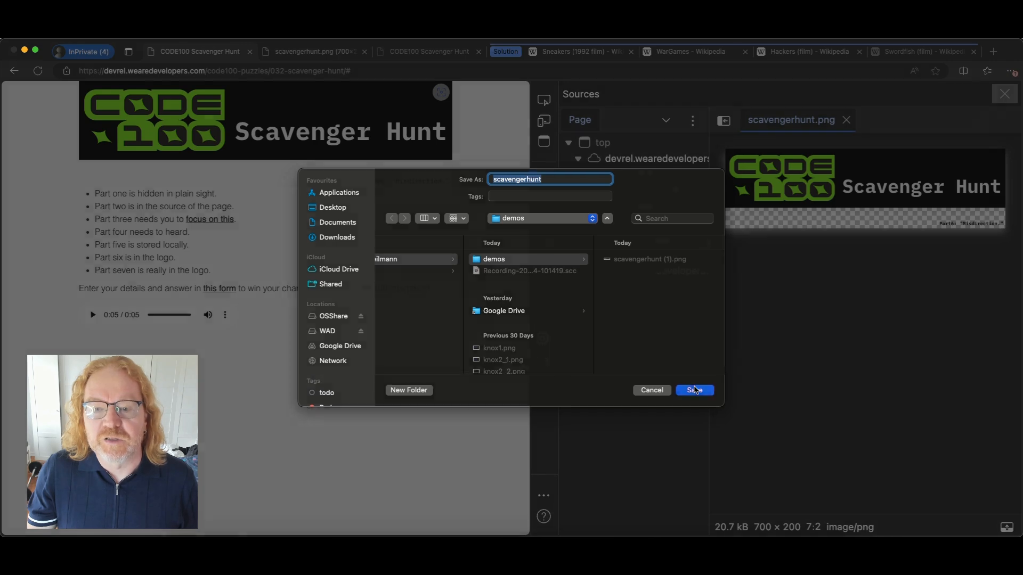
left_click(693, 390)
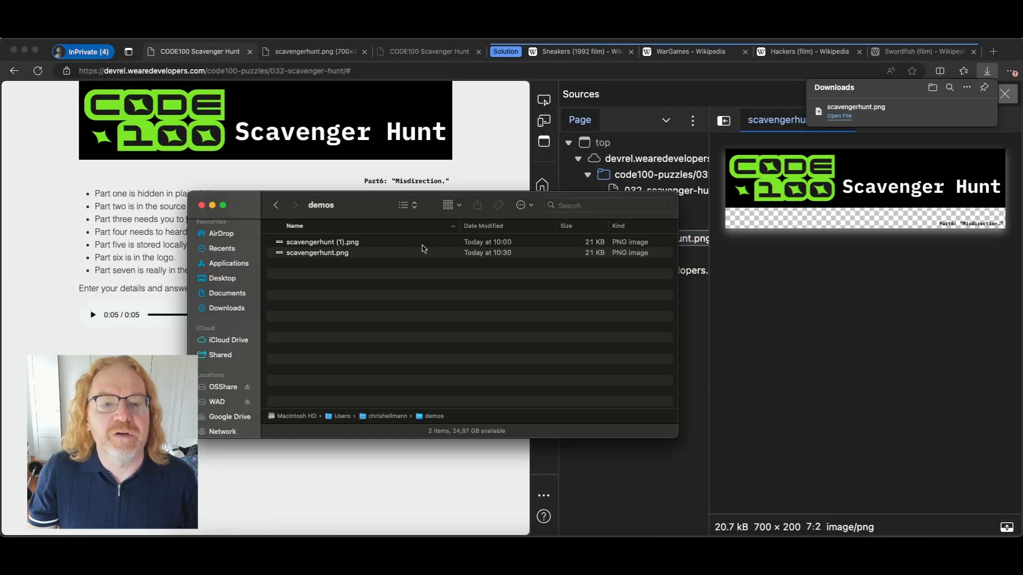
Select scavengerhunt.png, show its info and highlight the Part7 quote in the description.
left_click(317, 253)
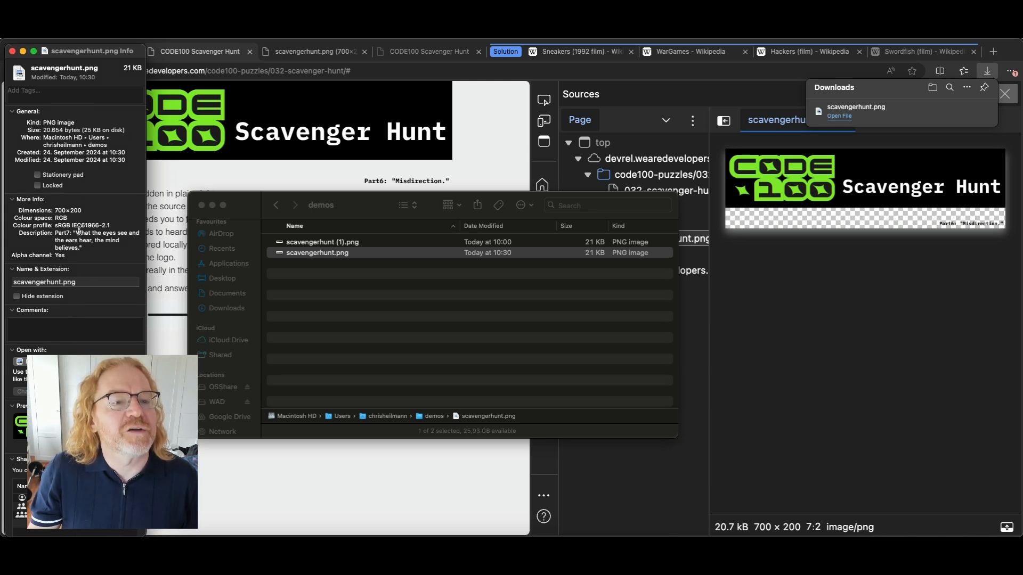
left_click_drag(75, 233, 83, 248)
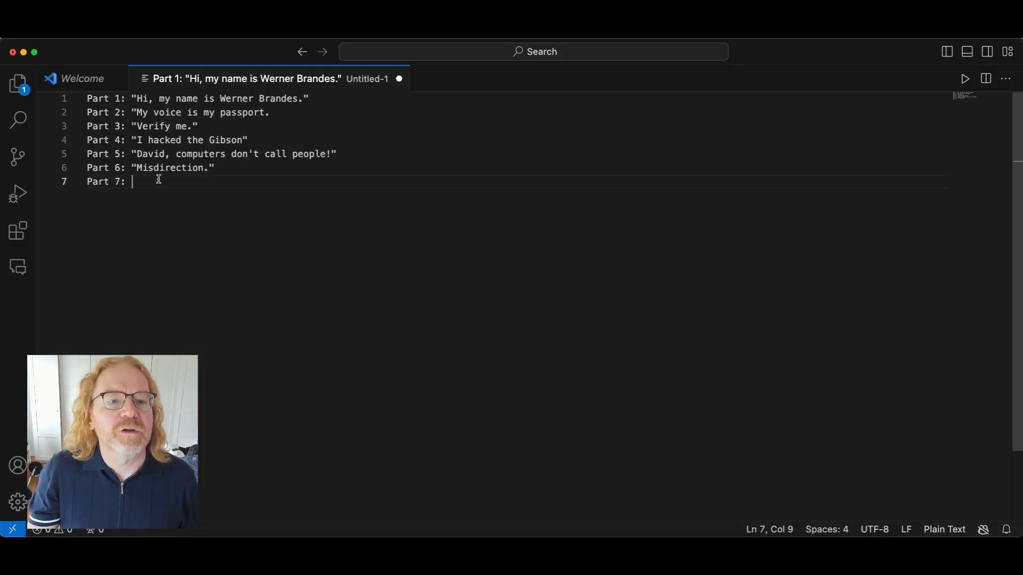
Paste "What the eyes see and the ears hear, the mind believes." on line 7 and label it 'Part7'.
type("\"What the eyes see and the ears hear, the mind believes.\"")
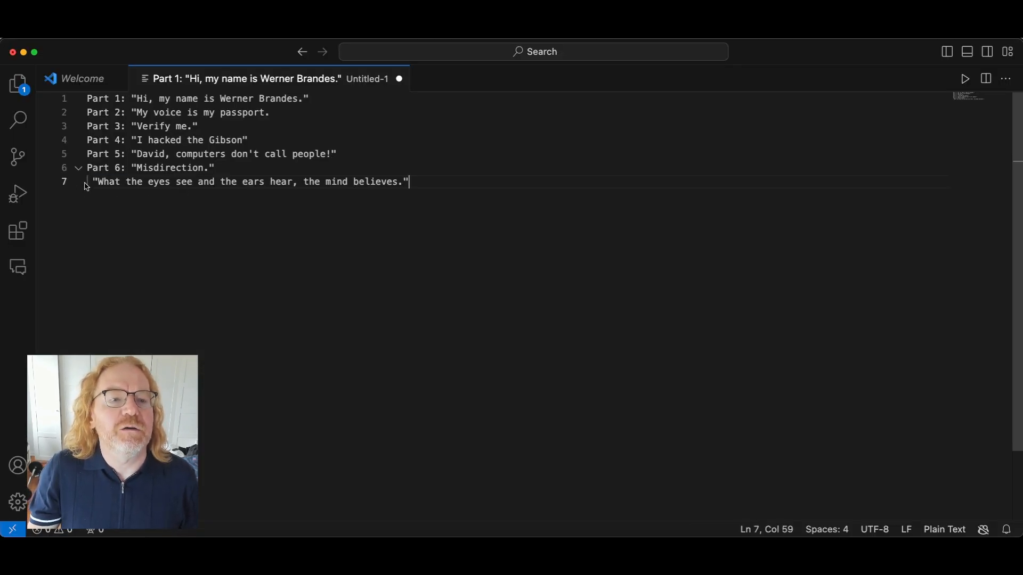
key("Home")
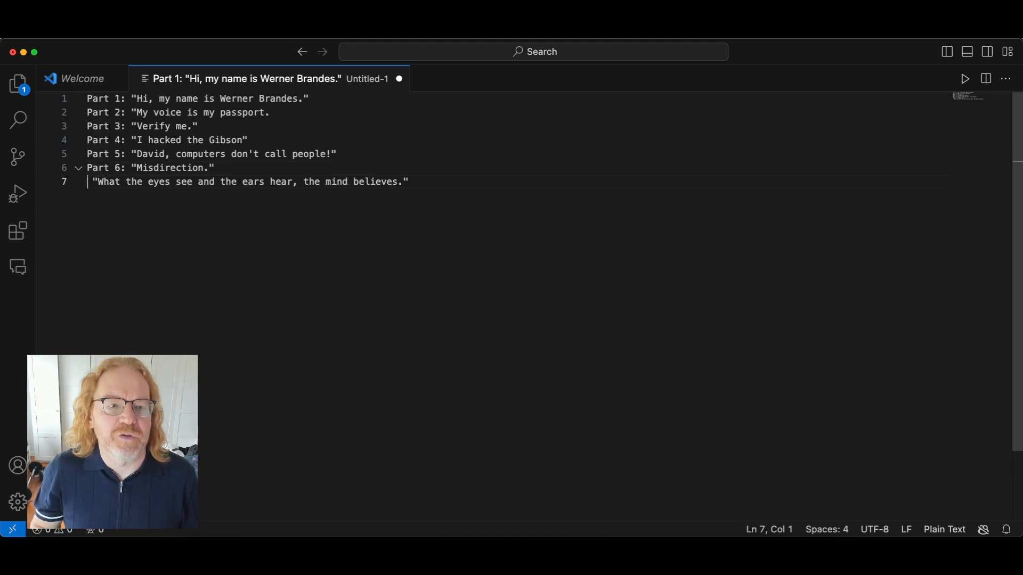
type("Part7")
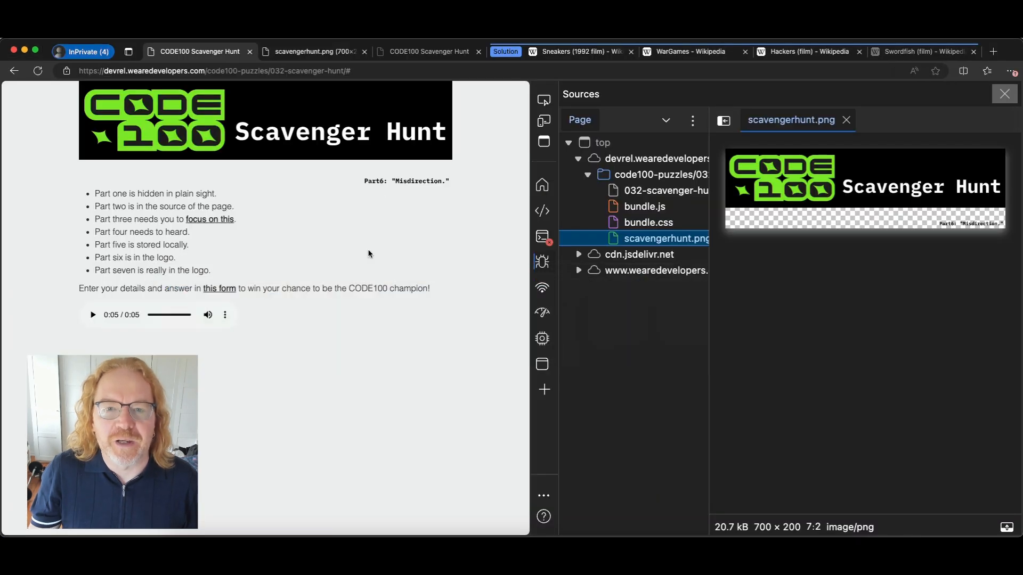
left_click(921, 51)
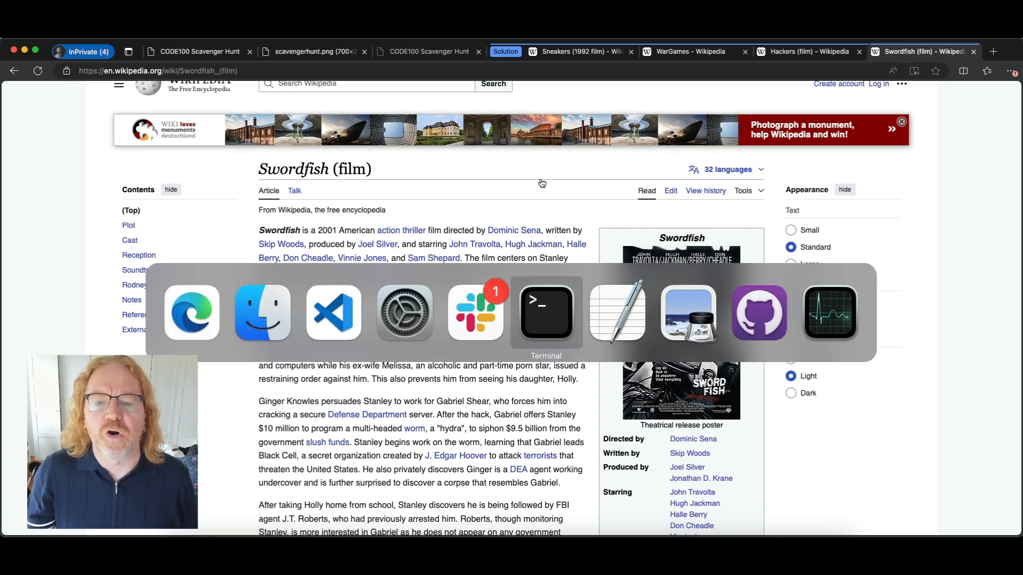
mouse_move(404, 313)
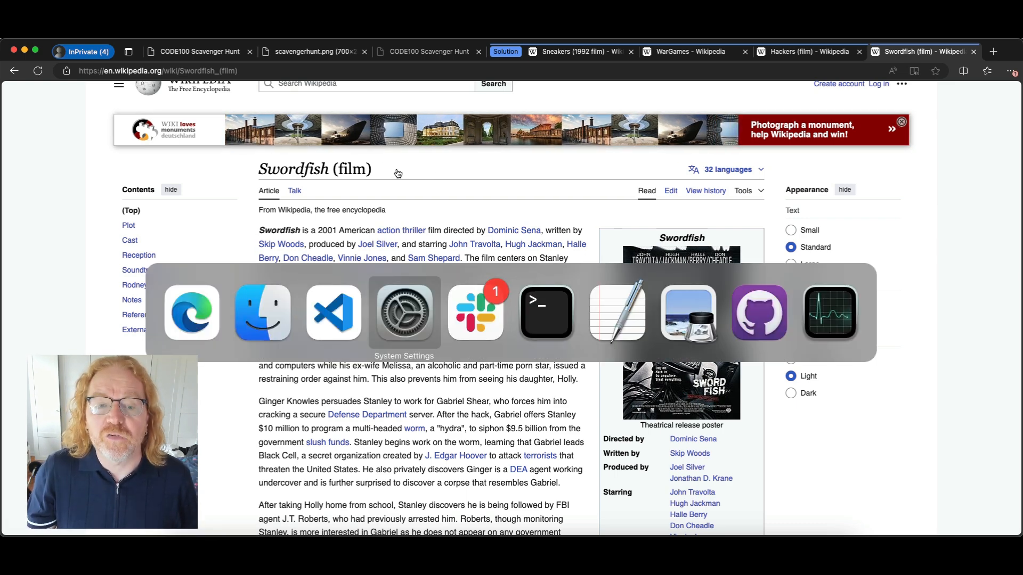
left_click(334, 312)
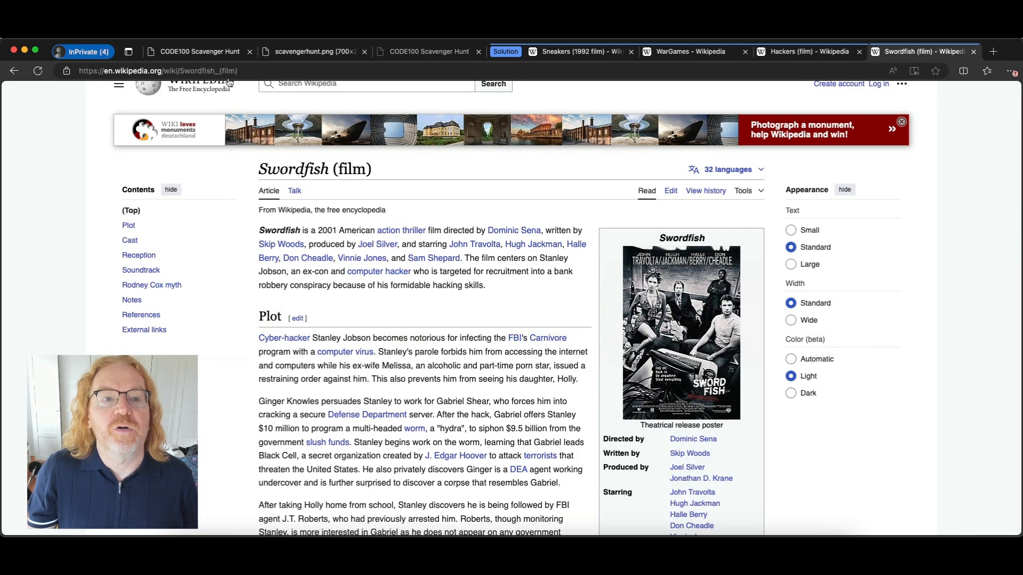
left_click(200, 51)
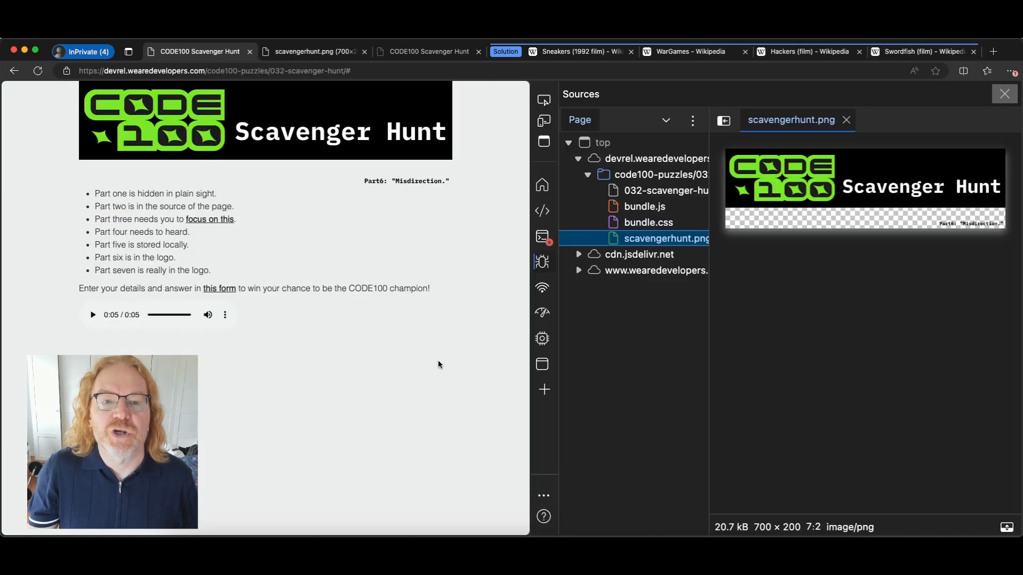